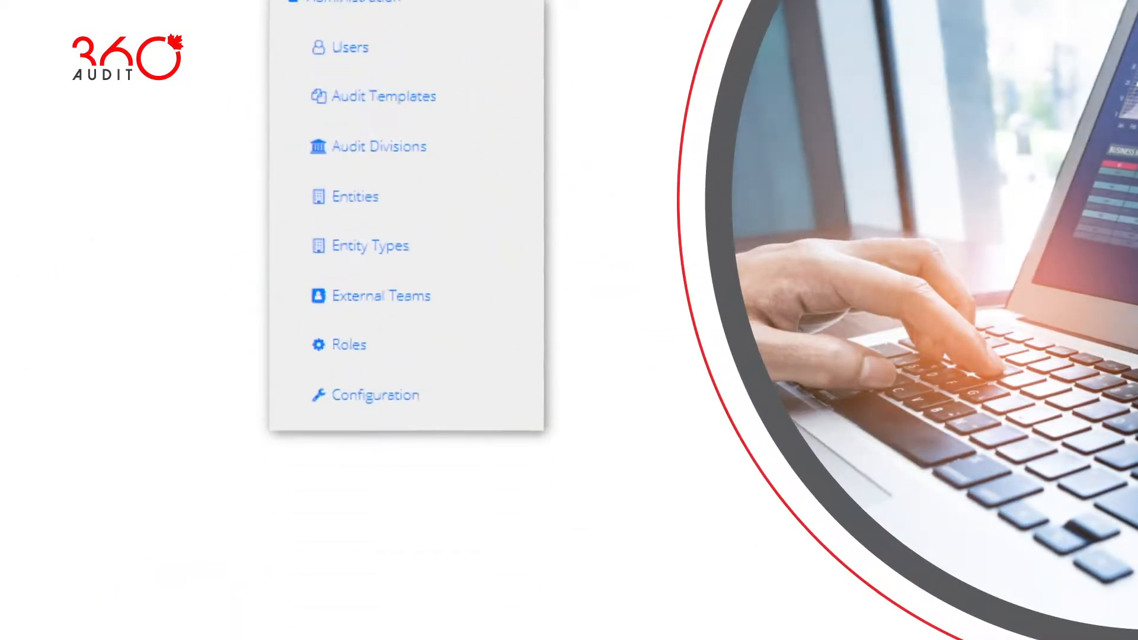
- Open the Health Canada entity's edit form from the Entities tree
left_click(355, 196)
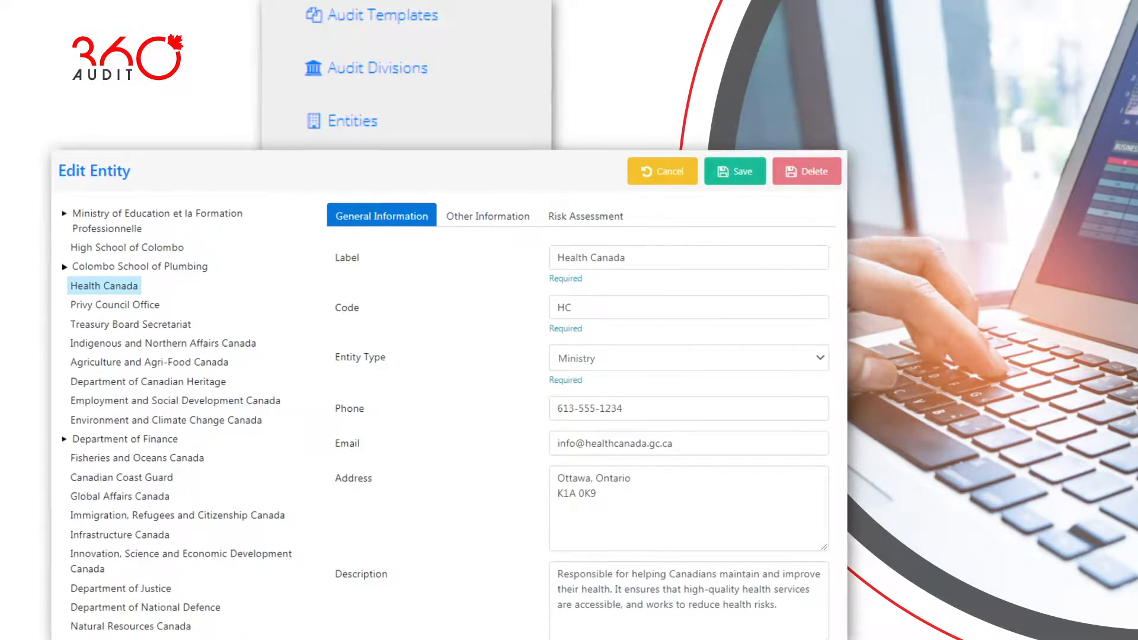